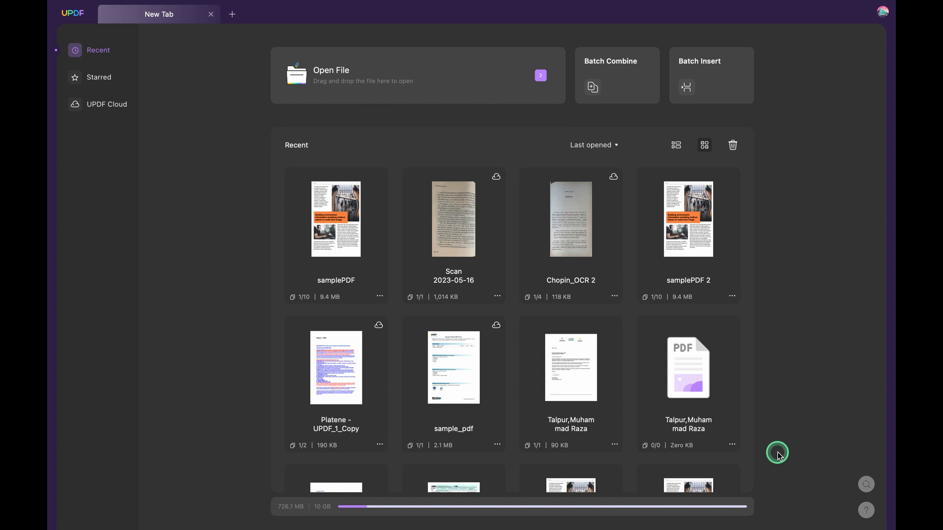
mouse_move(790, 427)
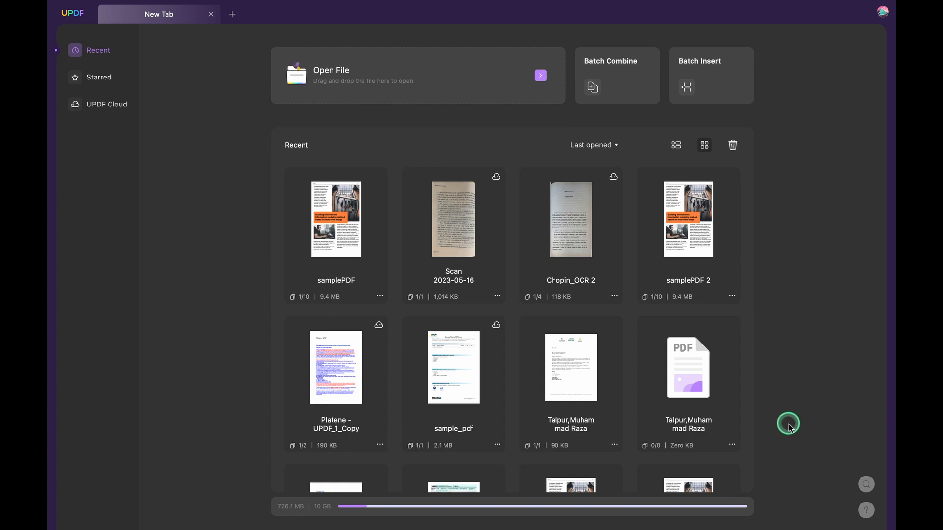
Step: Open samplePDF from Recent and show its password protection options
double_click(336, 218)
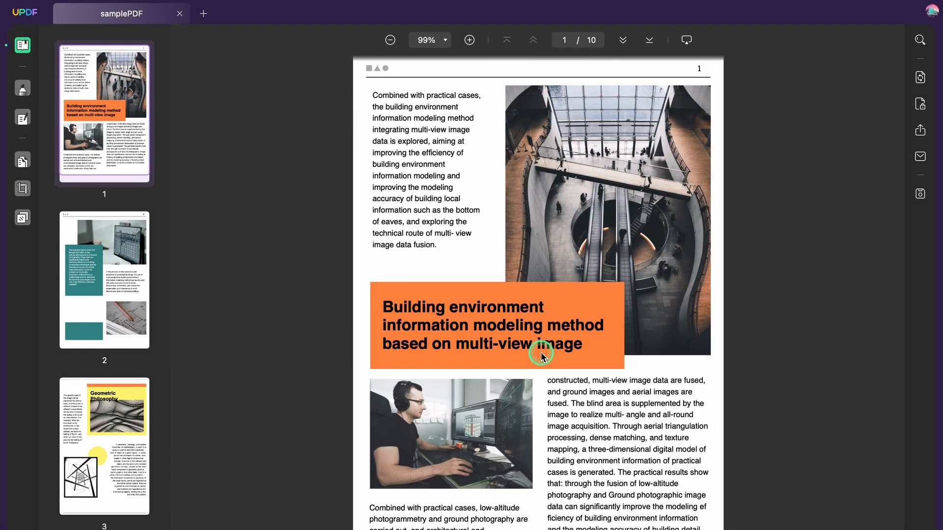
mouse_move(694, 216)
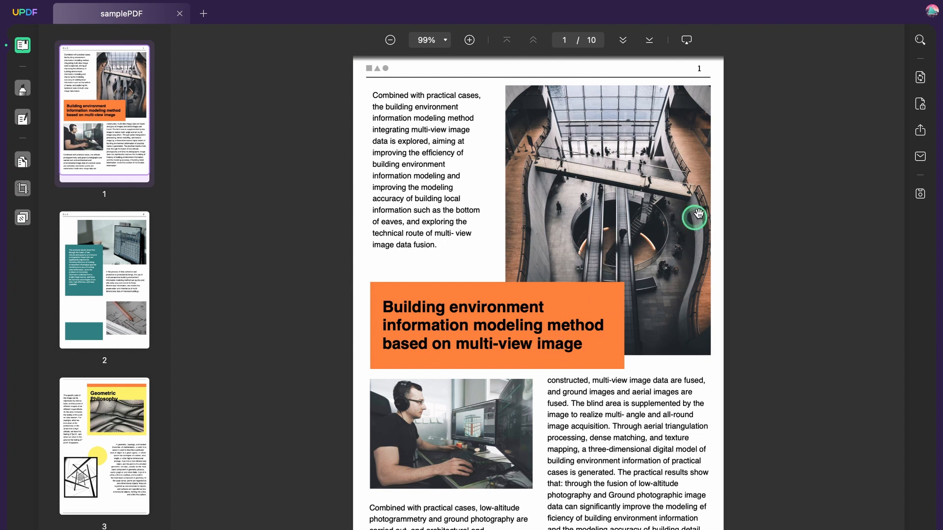
mouse_move(902, 174)
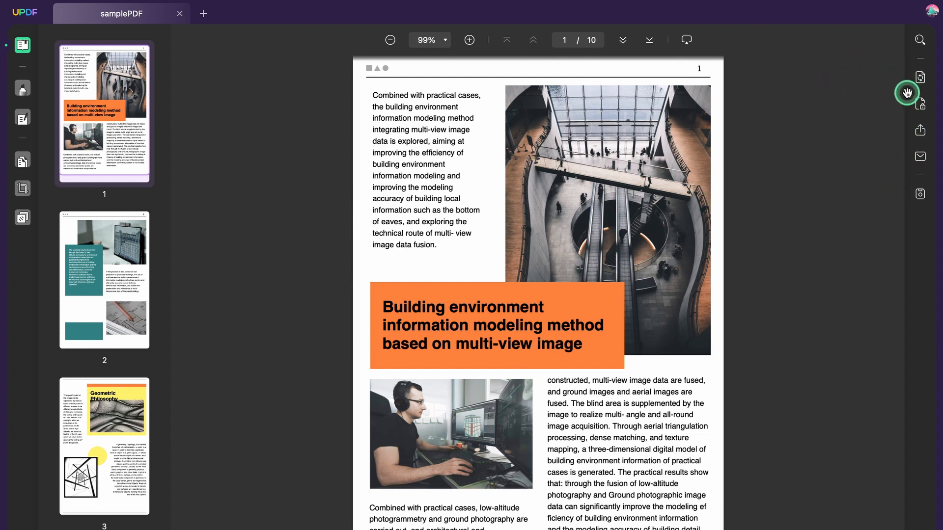
mouse_move(920, 104)
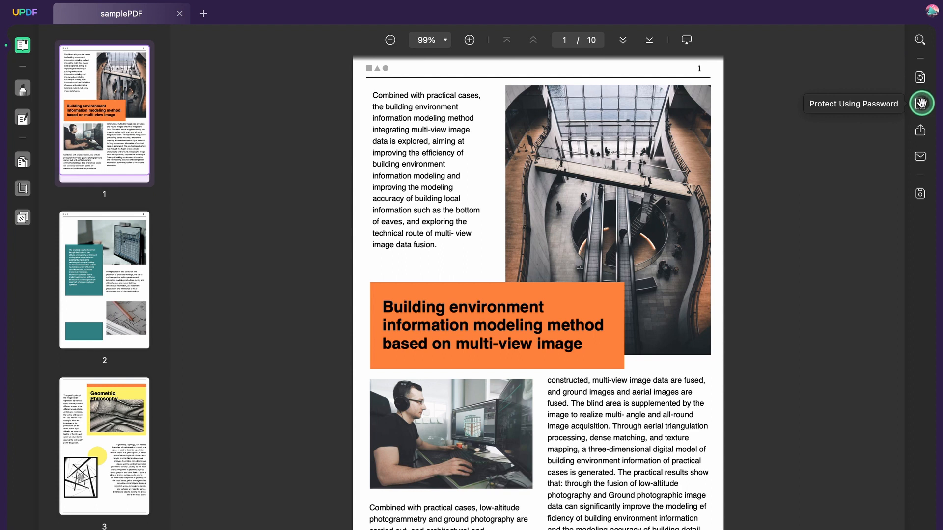
click(921, 103)
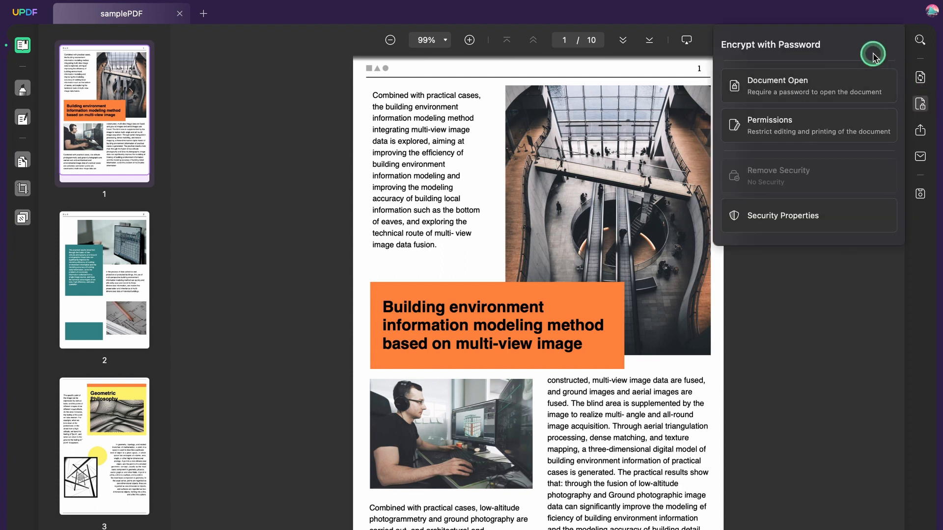
mouse_move(792, 47)
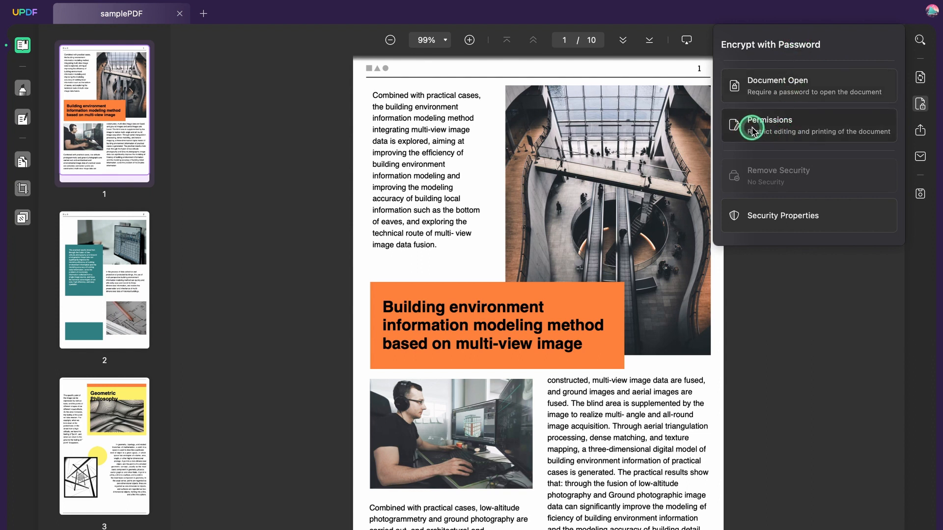
Step: Choose Permissions, enter the permissions password, and apply it to restrict editing
click(768, 120)
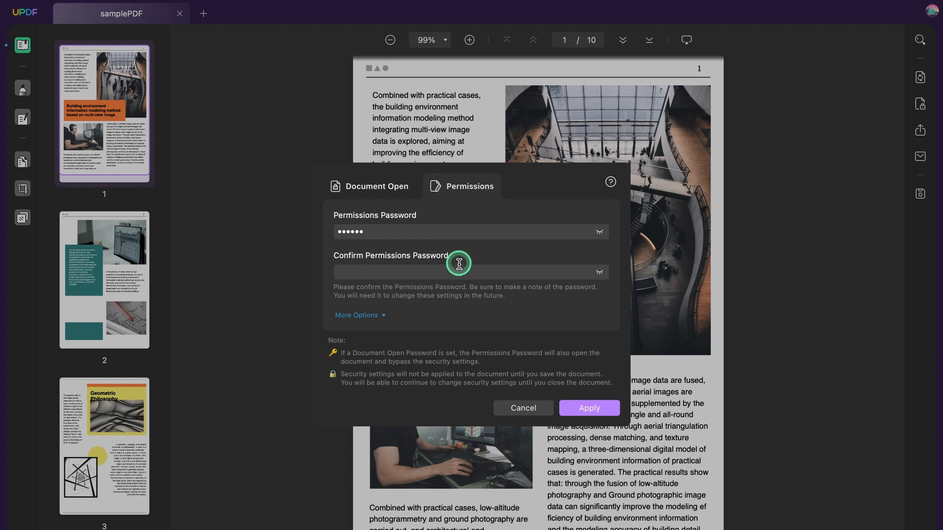
text(••)
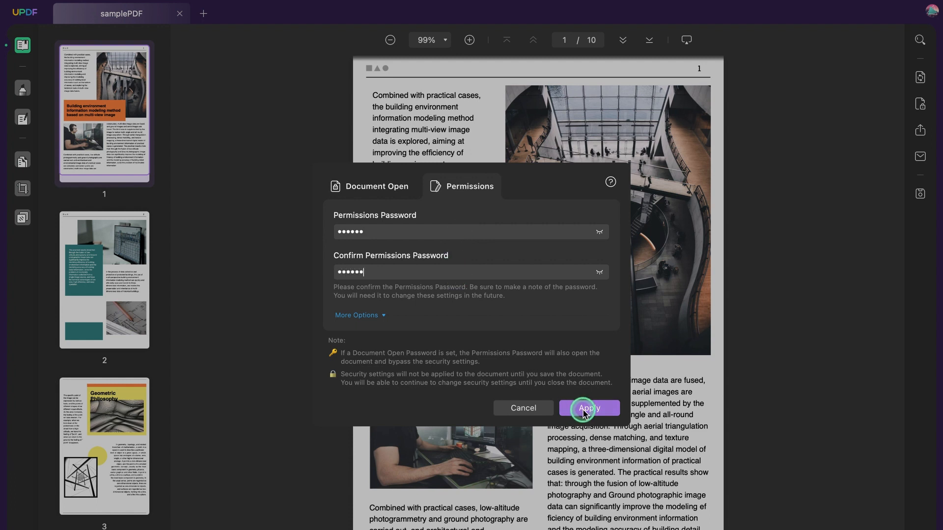
click(589, 408)
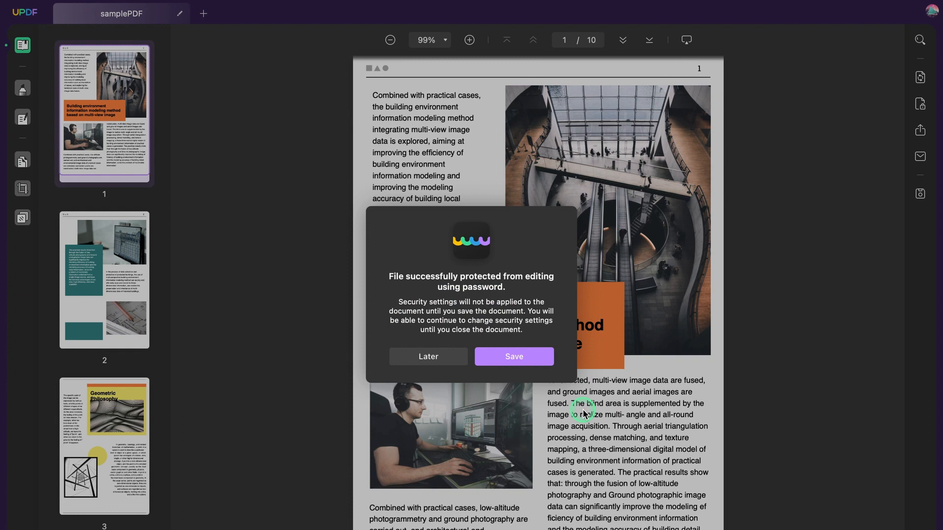
mouse_move(531, 356)
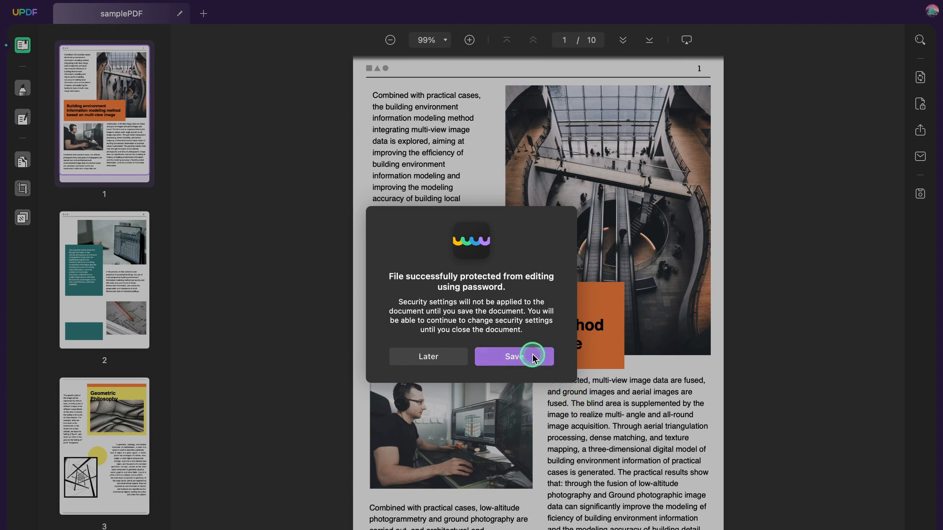
Step: Save the protected samplePDF.pdf to the Documents folder
click(512, 356)
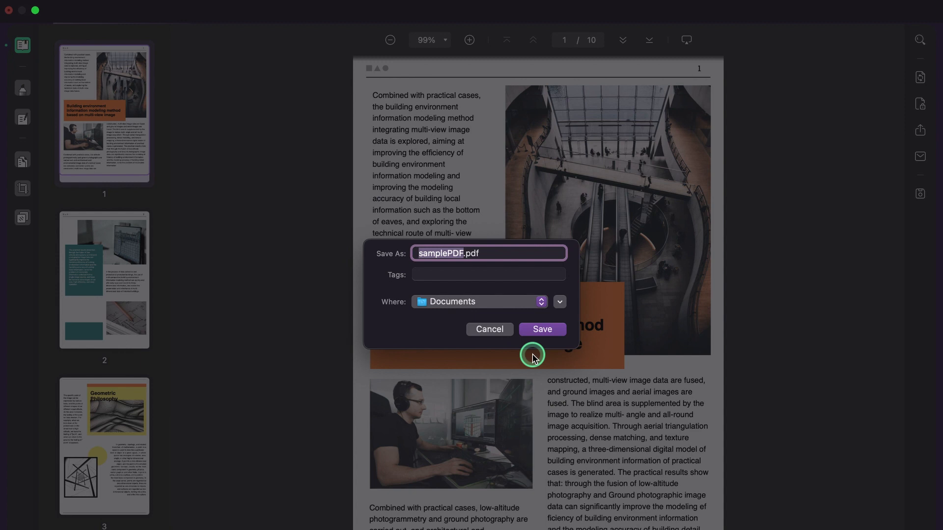
mouse_move(541, 330)
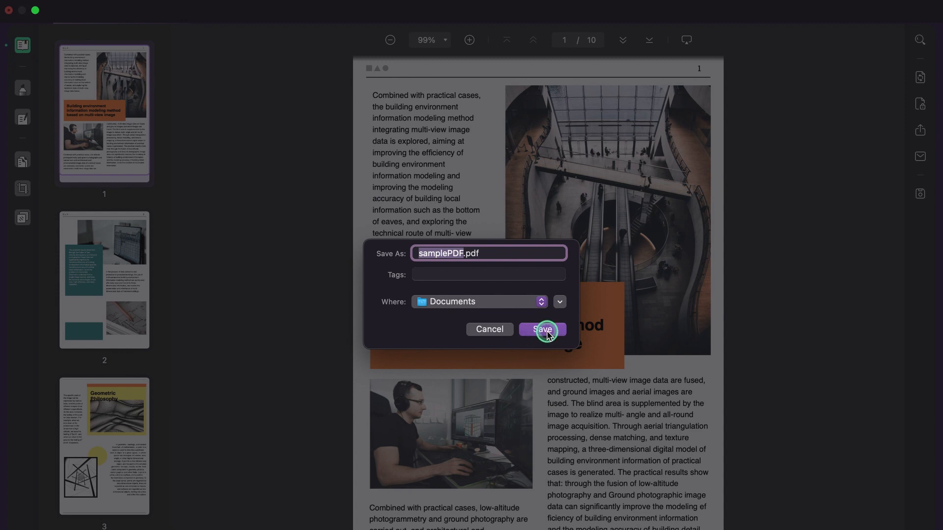